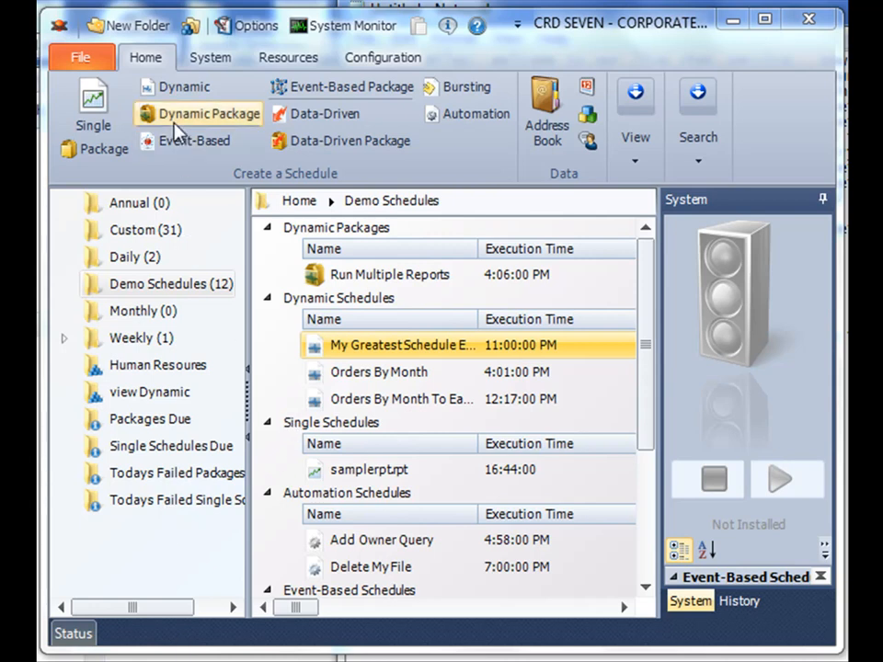
Create dynamic package 'AdvancedDynamicPack', described as running multiple reports for multiple parameter values
click(208, 114)
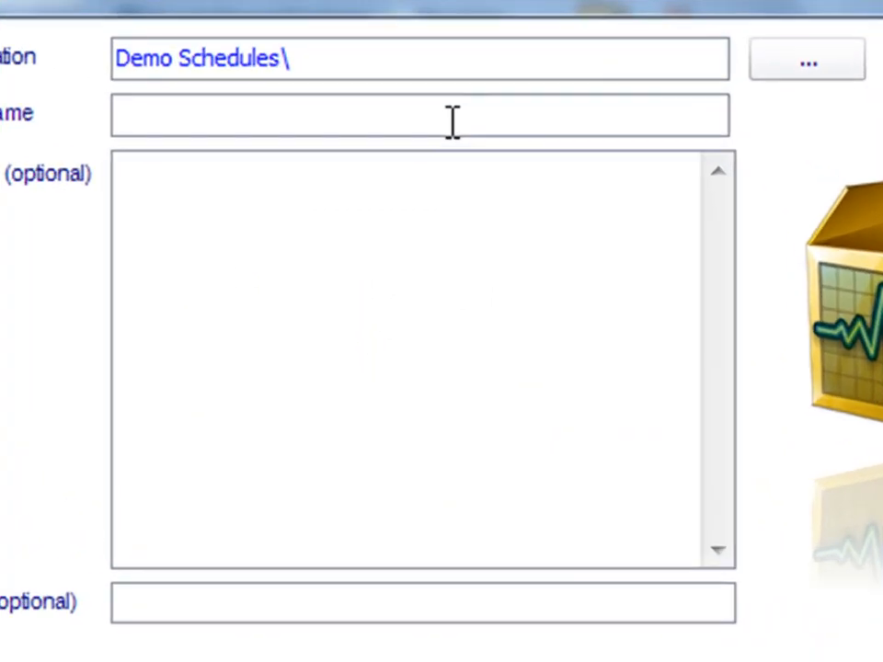
text(AdvancedDynamicPack)
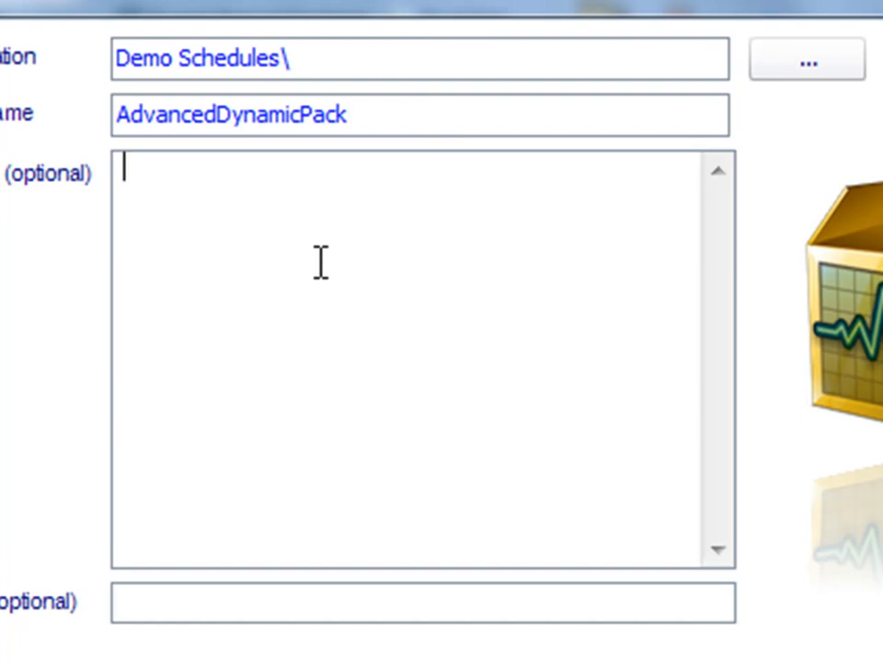
text(Run multiple reports for multiple parameter values and deliver to unique recipients)
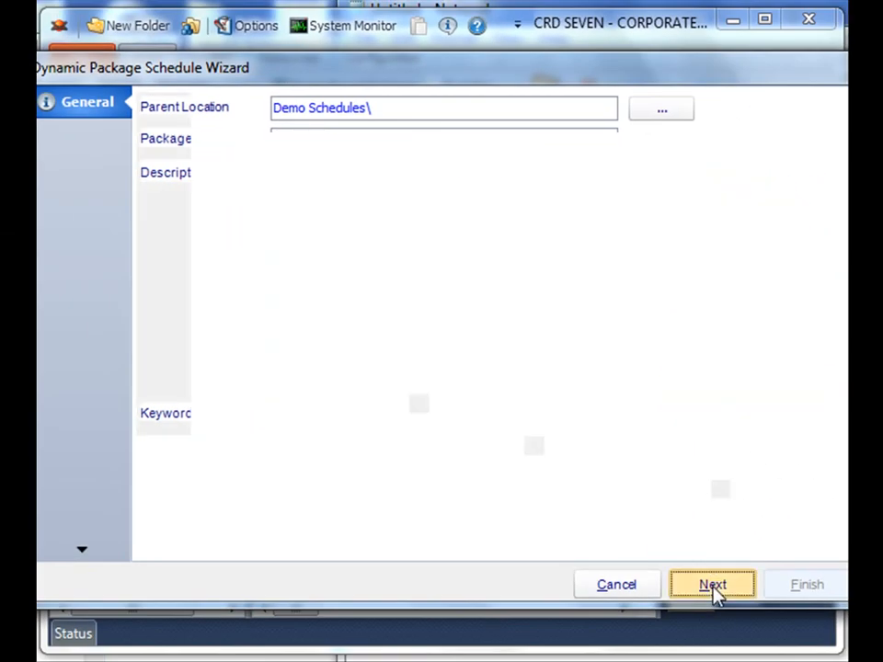
Advance to the Schedule page showing Email destination and daily repeat every 1 day
click(711, 584)
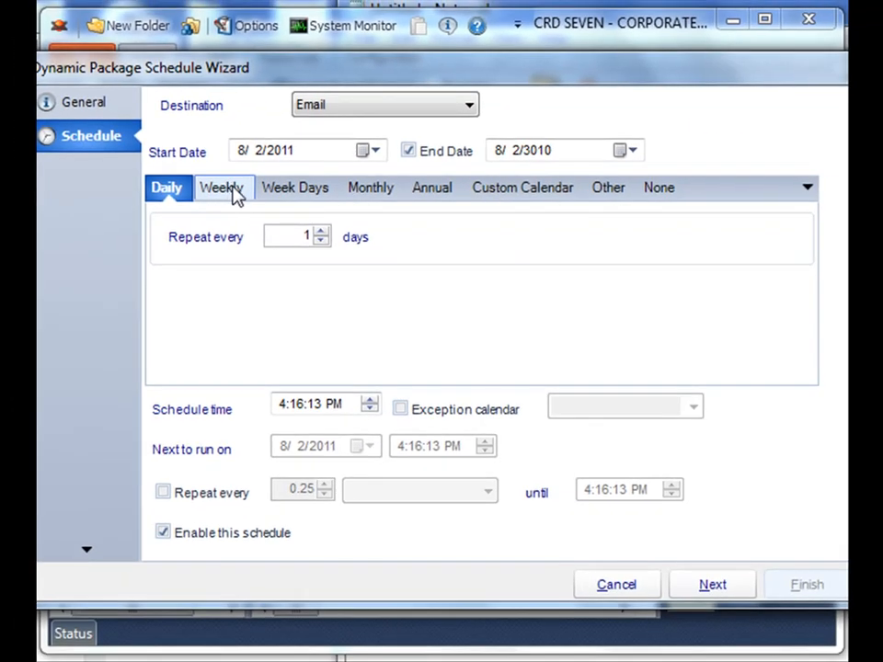
mouse_move(221, 207)
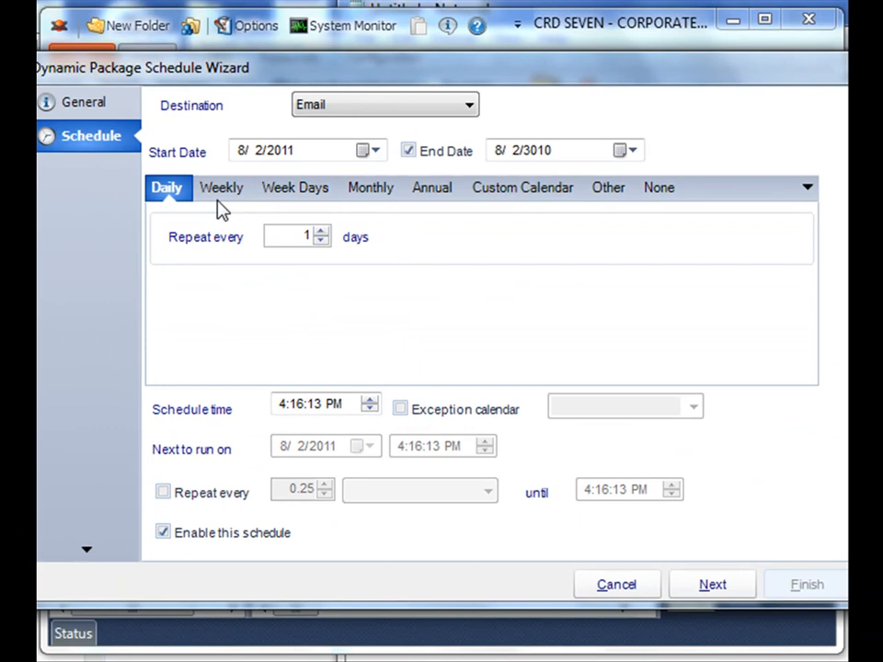
mouse_move(749, 614)
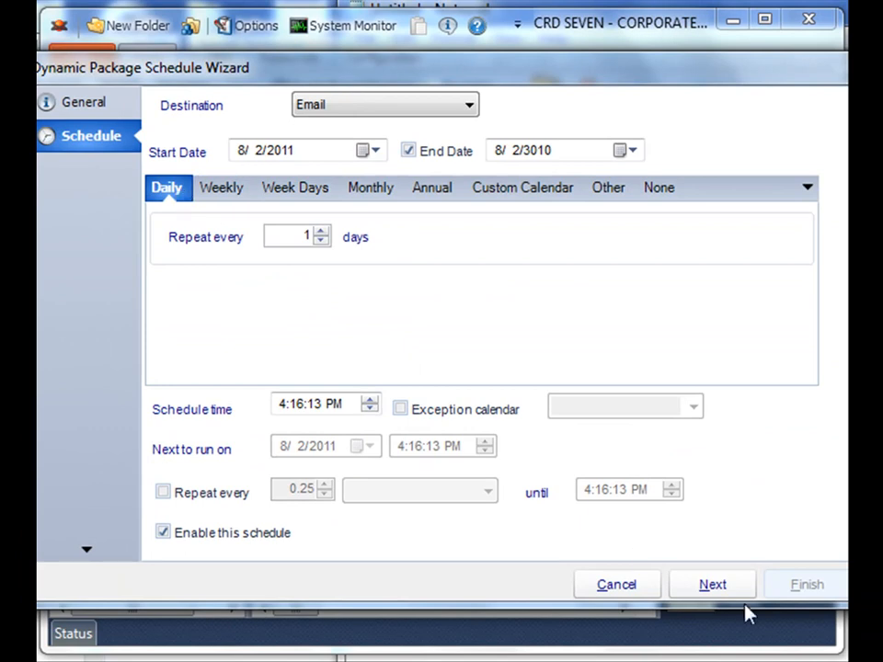
Add Orders By Month reports as Acrobat PDF, declining to set parameter values
click(713, 584)
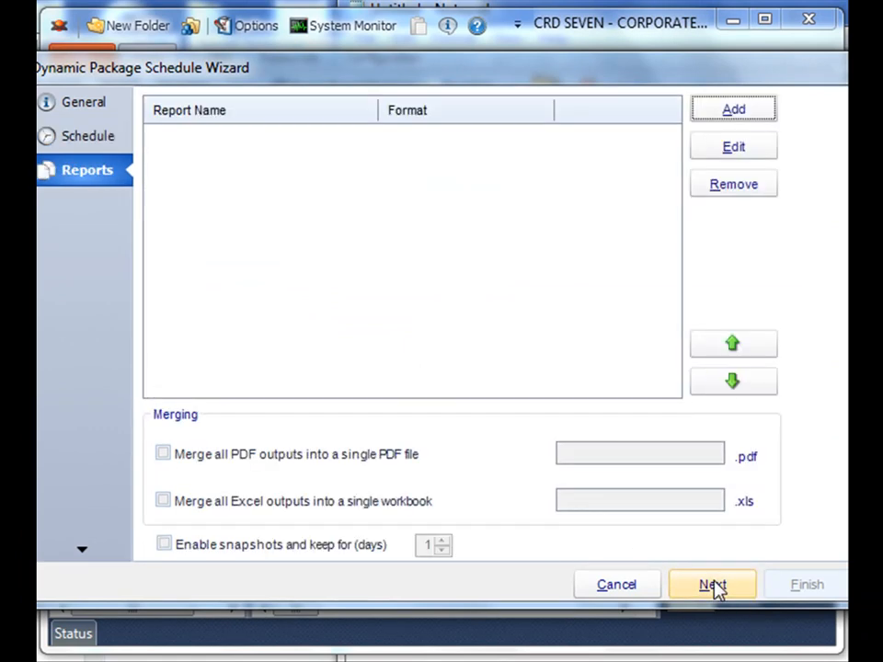
mouse_move(564, 267)
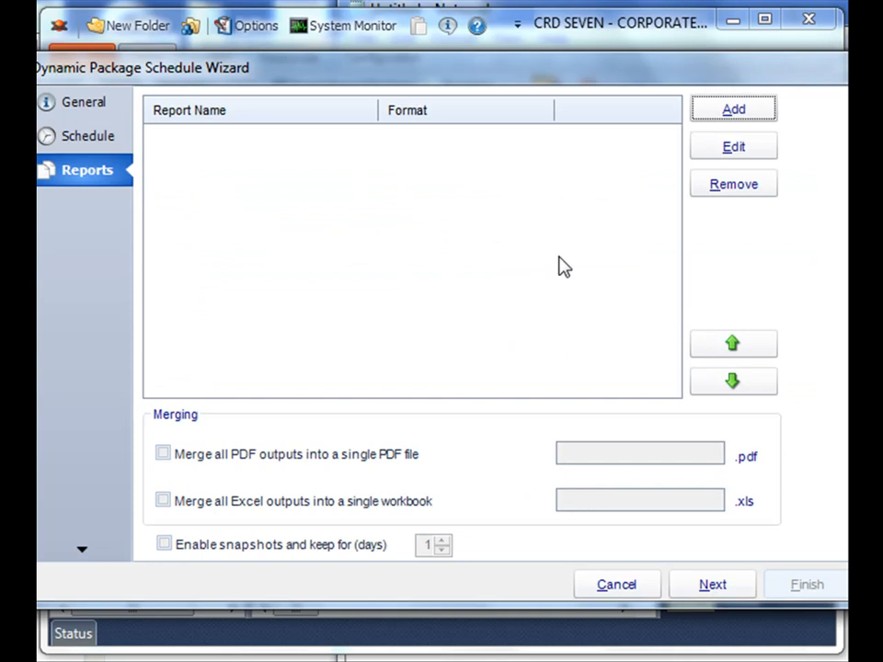
mouse_move(555, 214)
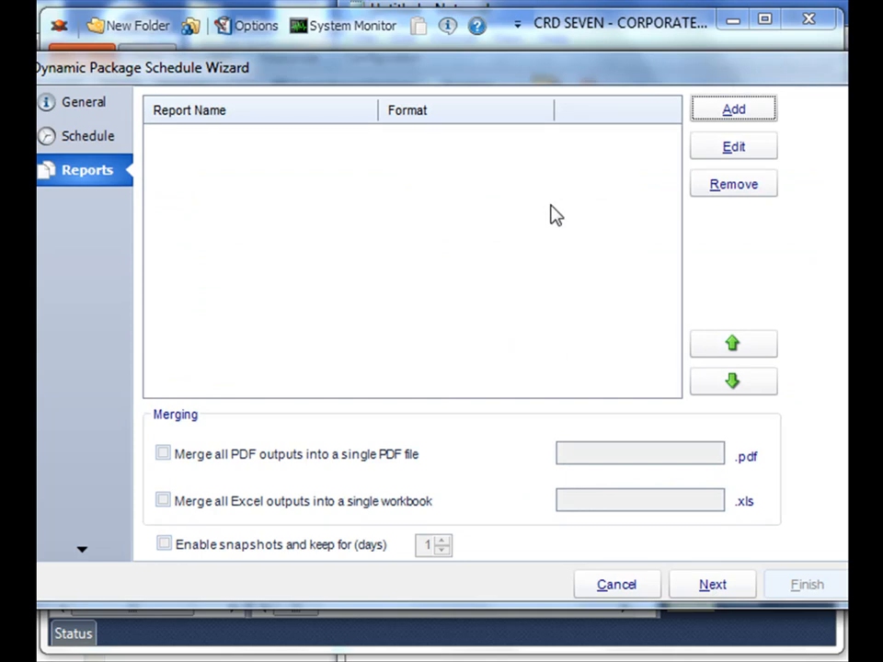
click(733, 108)
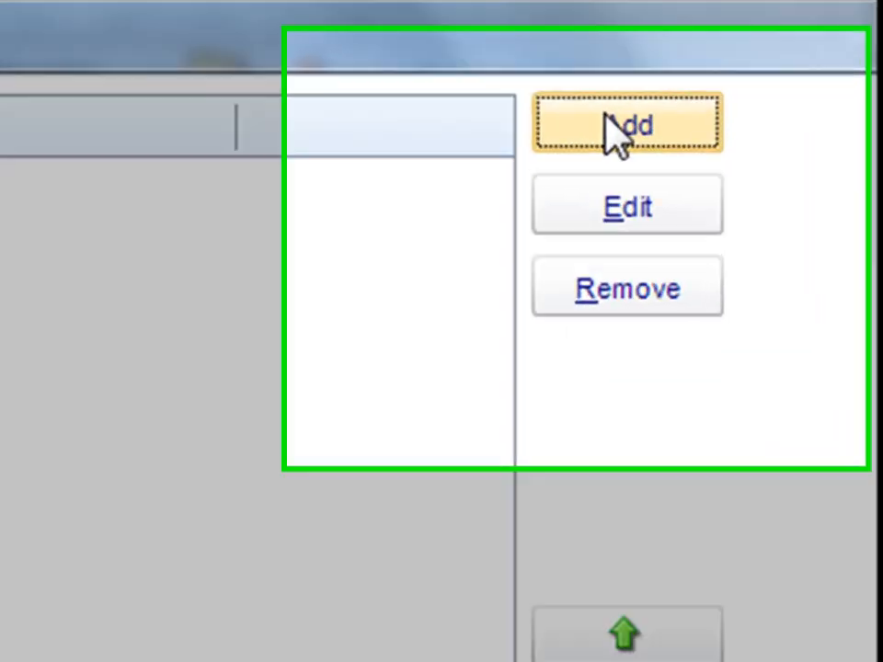
click(627, 123)
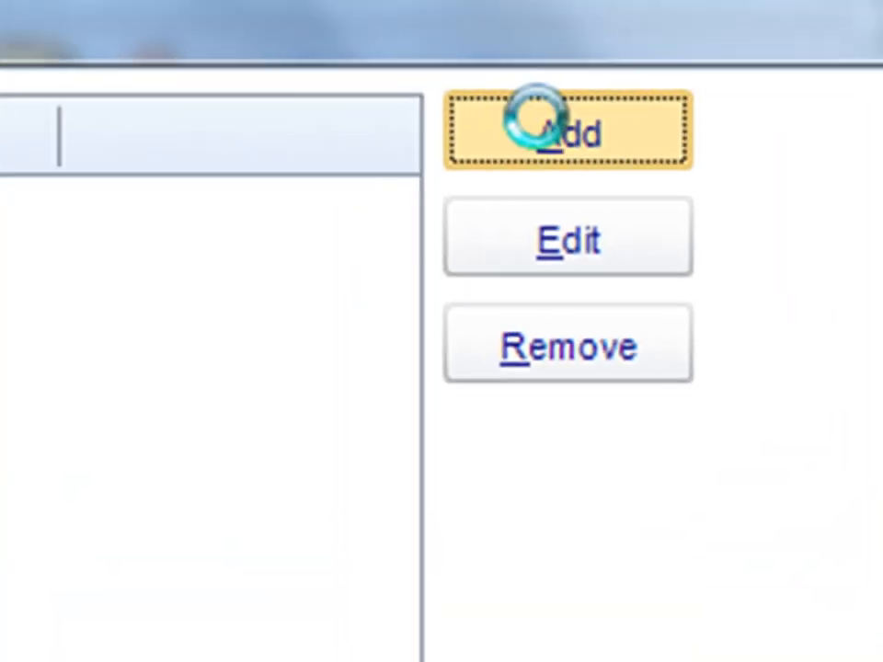
click(567, 129)
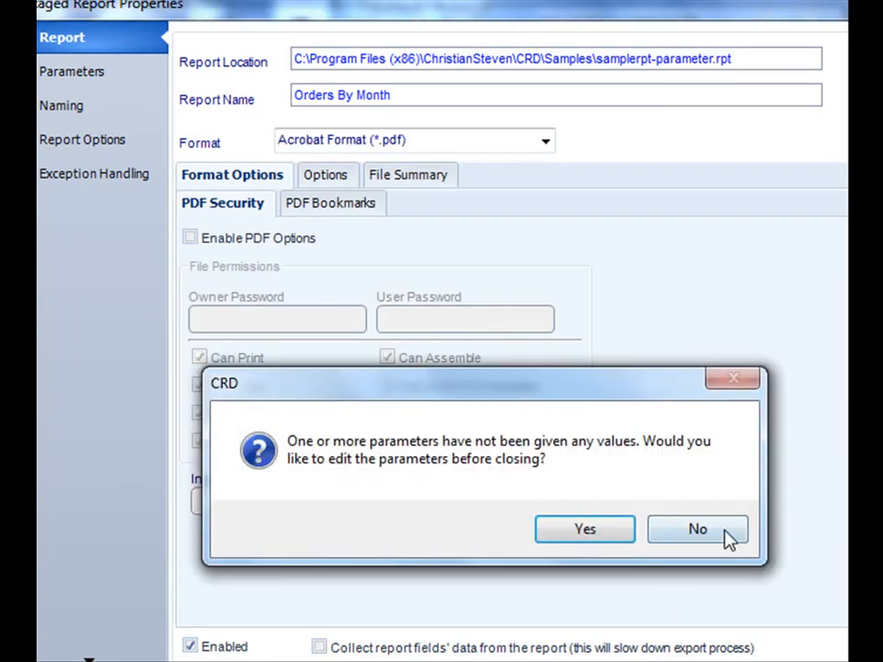
click(696, 528)
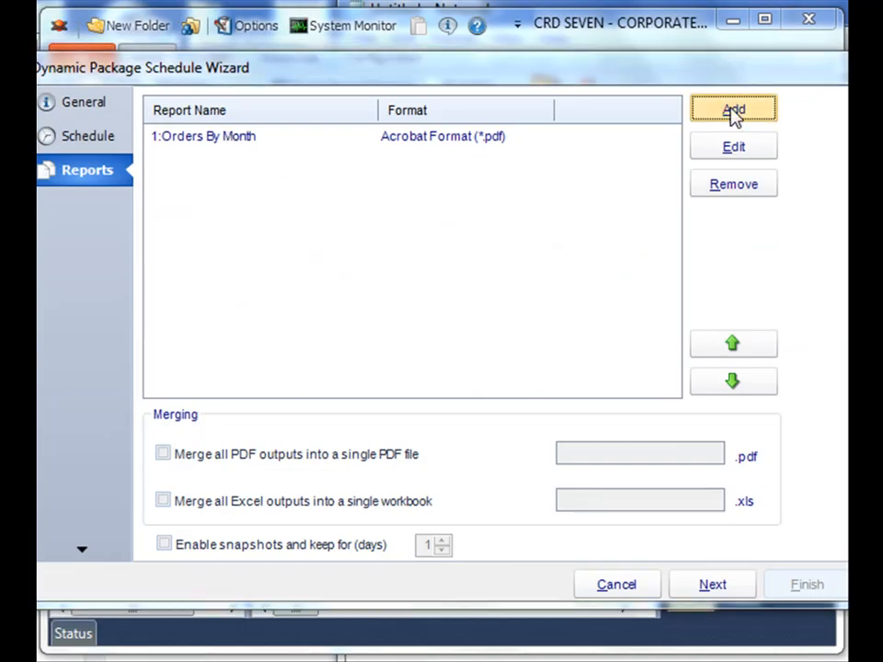
mouse_move(635, 460)
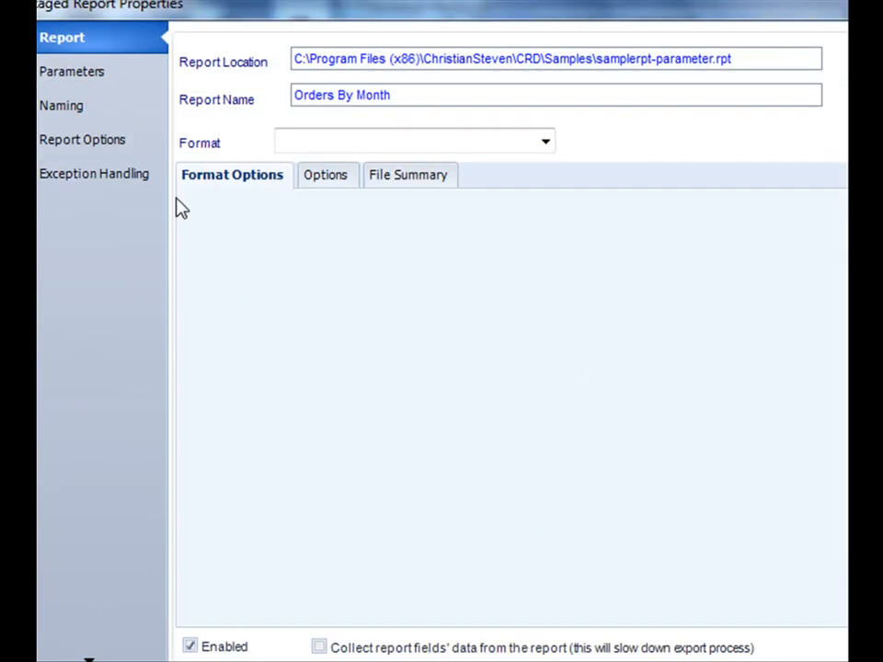
mouse_move(618, 226)
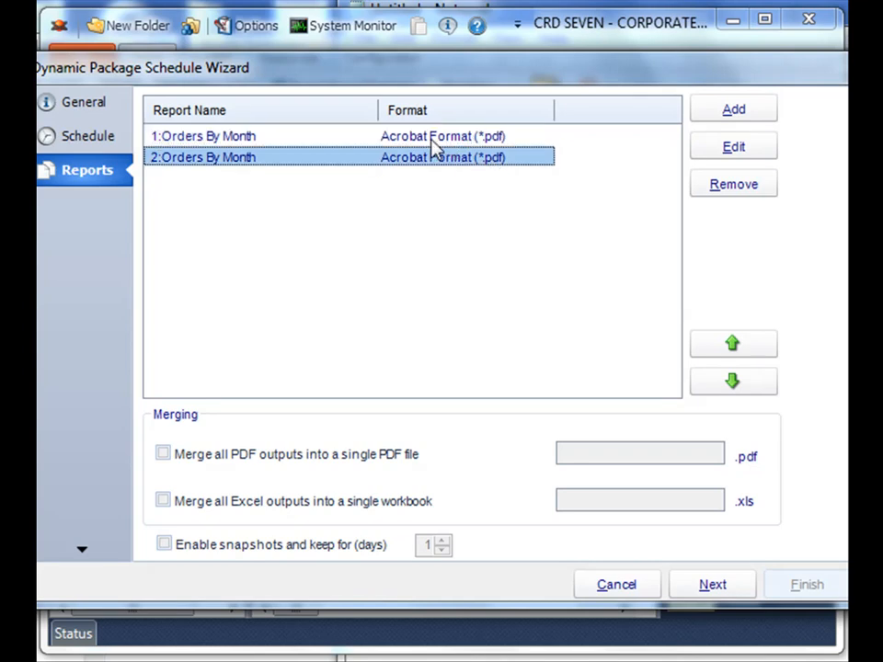
Merge all PDF outputs into a single file named 'OrdersMerged'
click(202, 135)
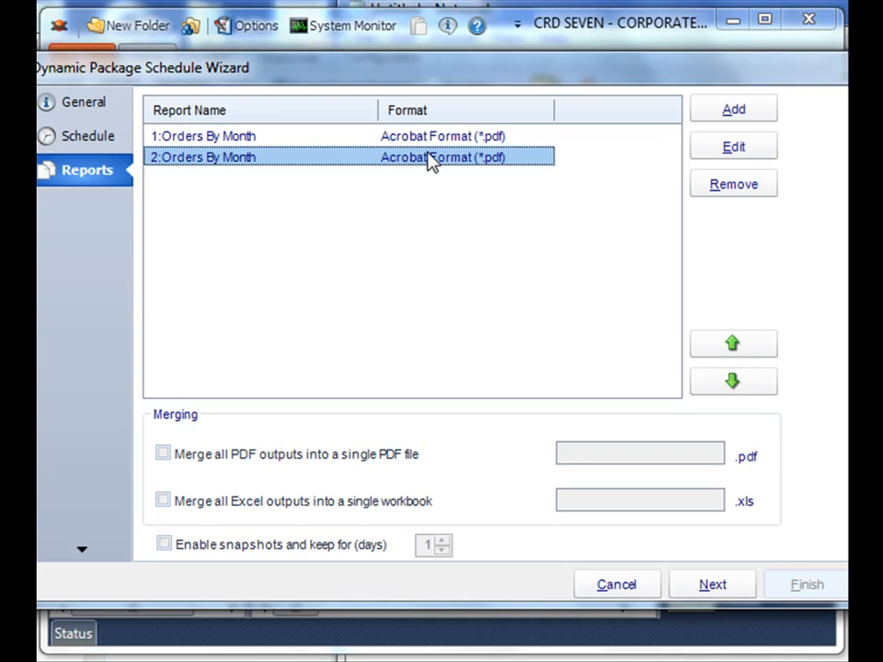
mouse_move(507, 374)
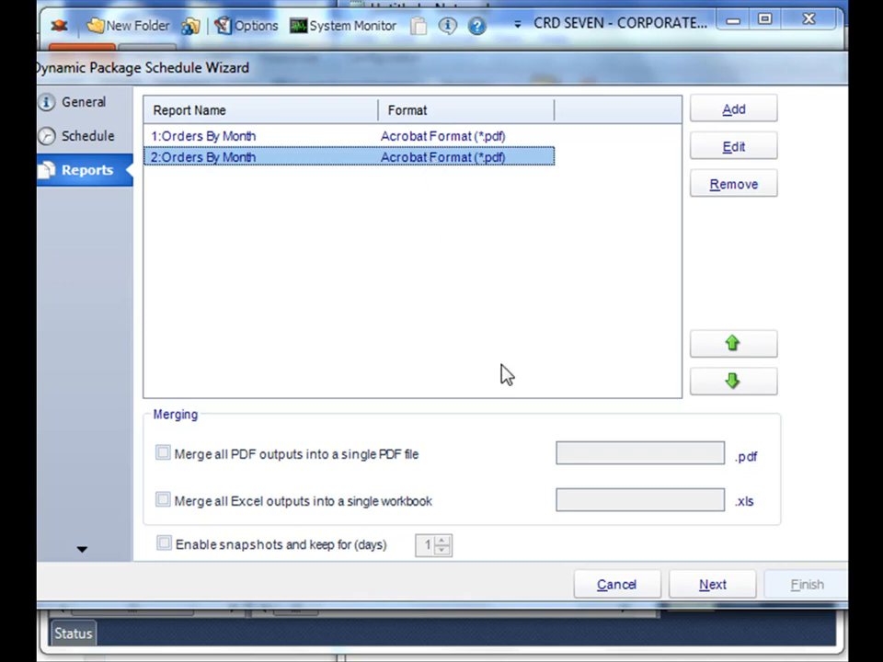
mouse_move(163, 453)
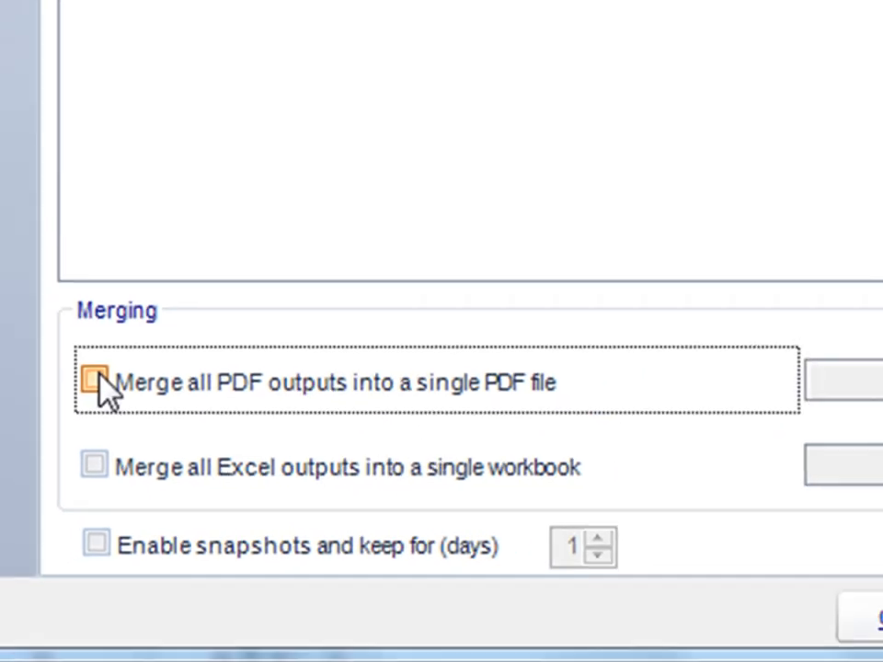
click(95, 383)
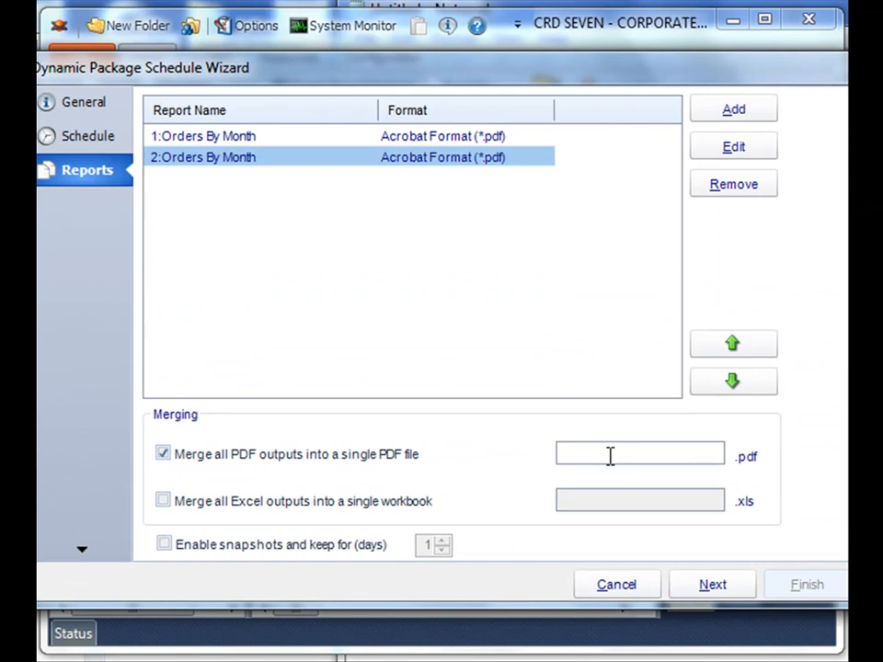
text(OrdersMerged)
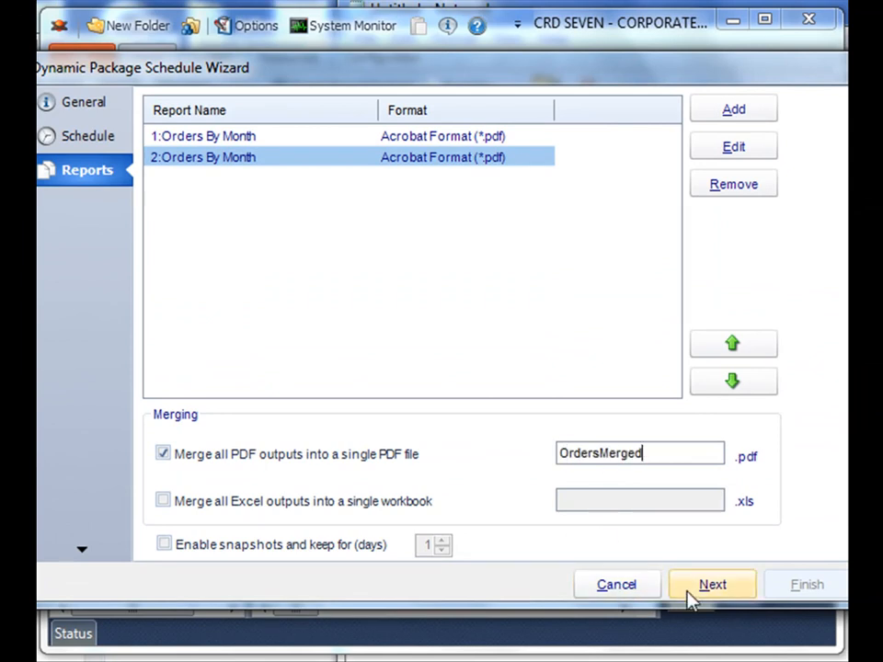
Set Cmpny'sname as key parameter, populated from a database query
click(713, 583)
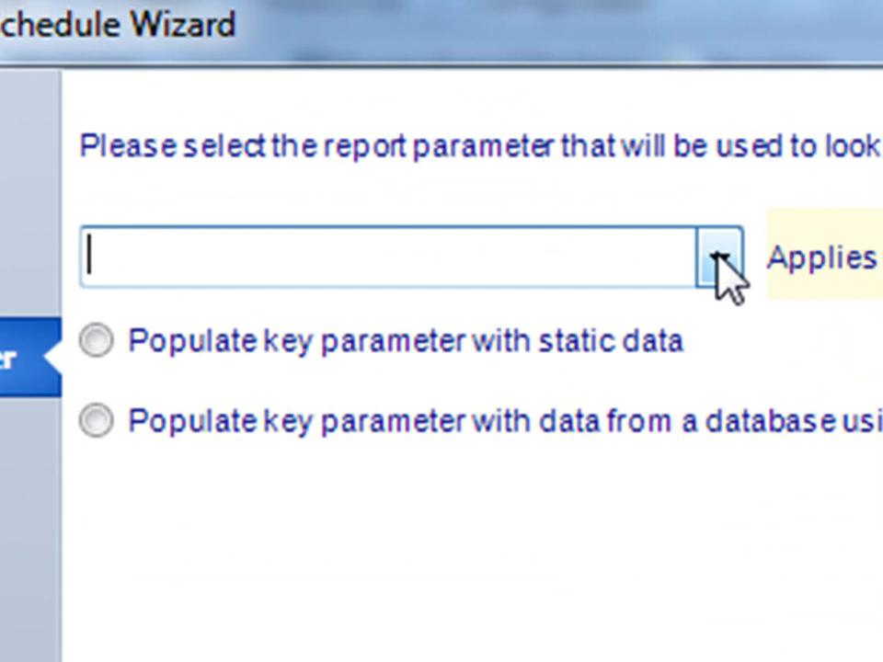
click(719, 258)
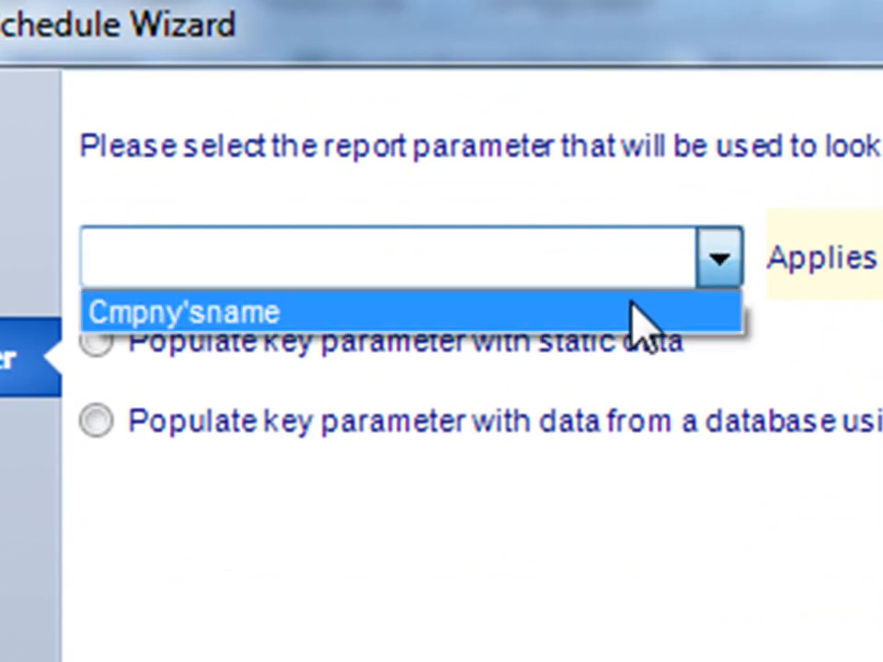
click(184, 311)
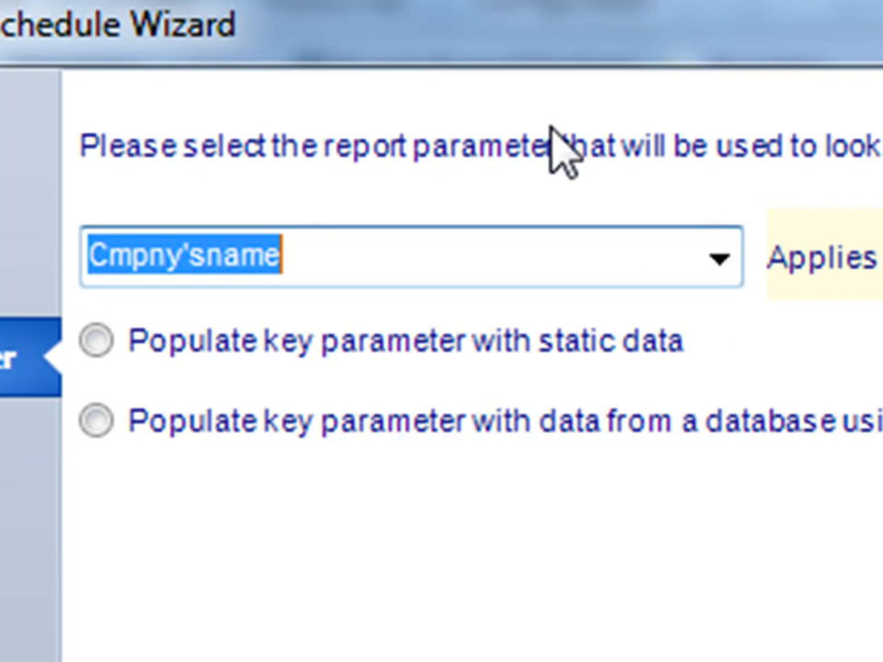
click(97, 342)
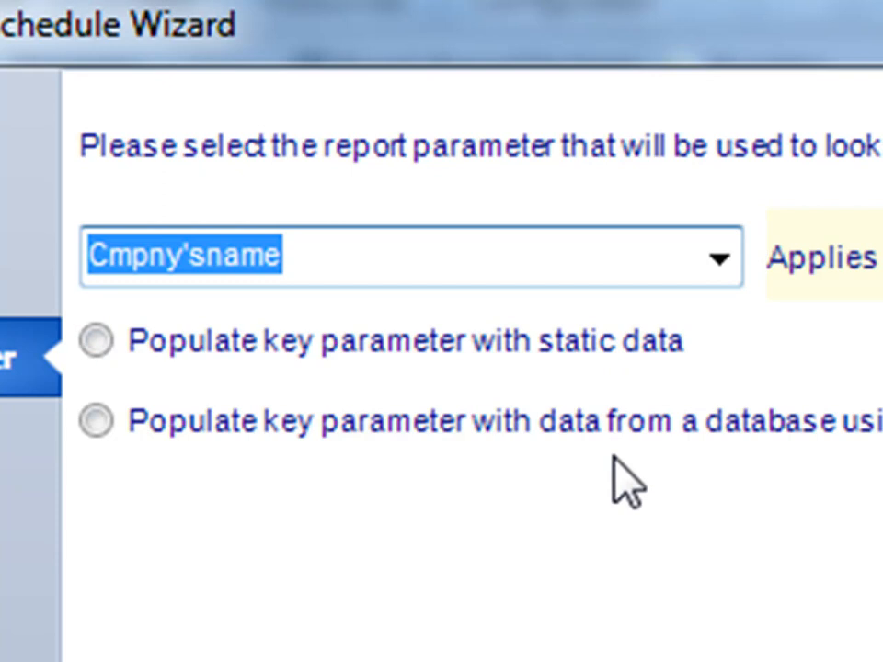
click(94, 422)
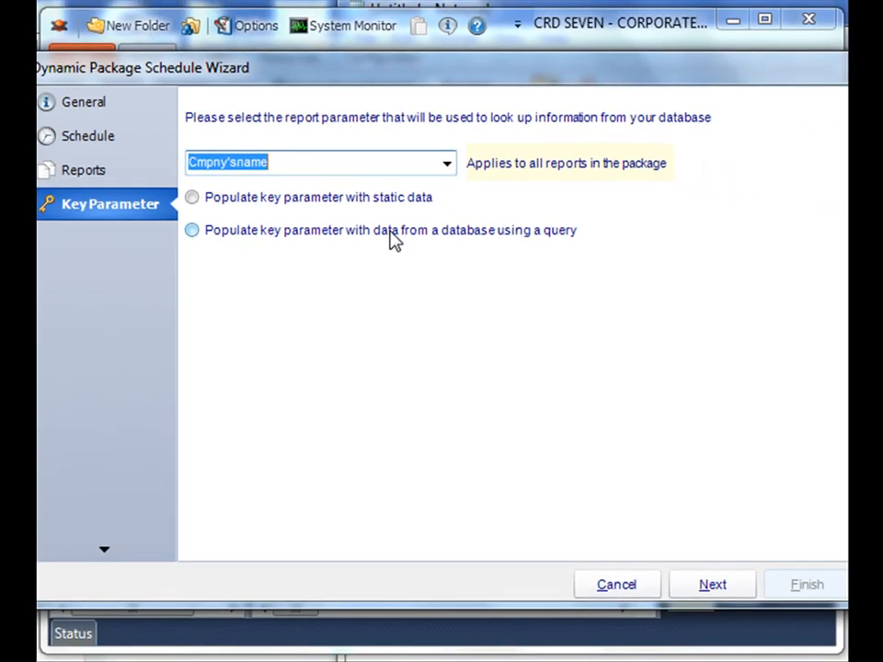
click(192, 230)
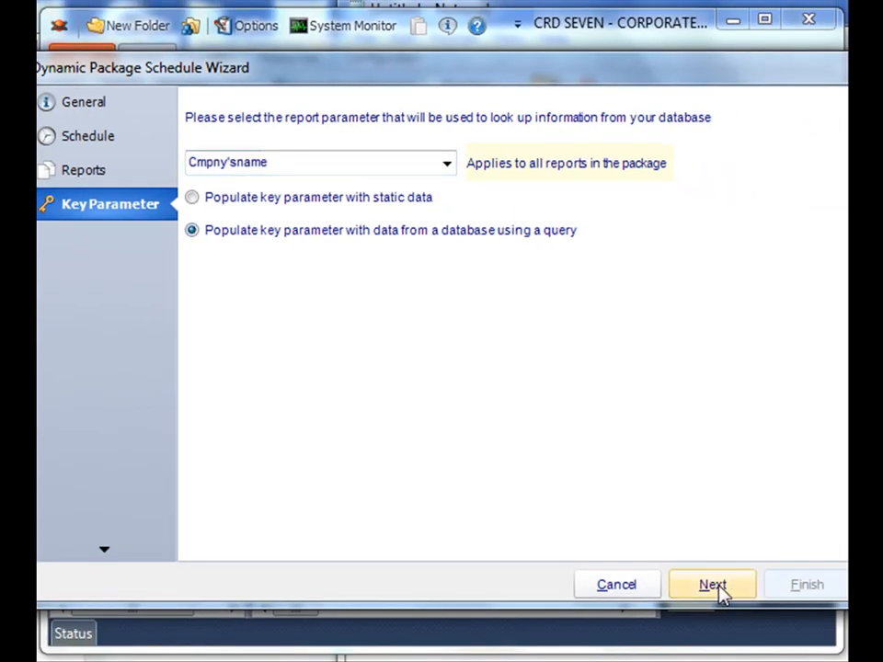
mouse_move(676, 468)
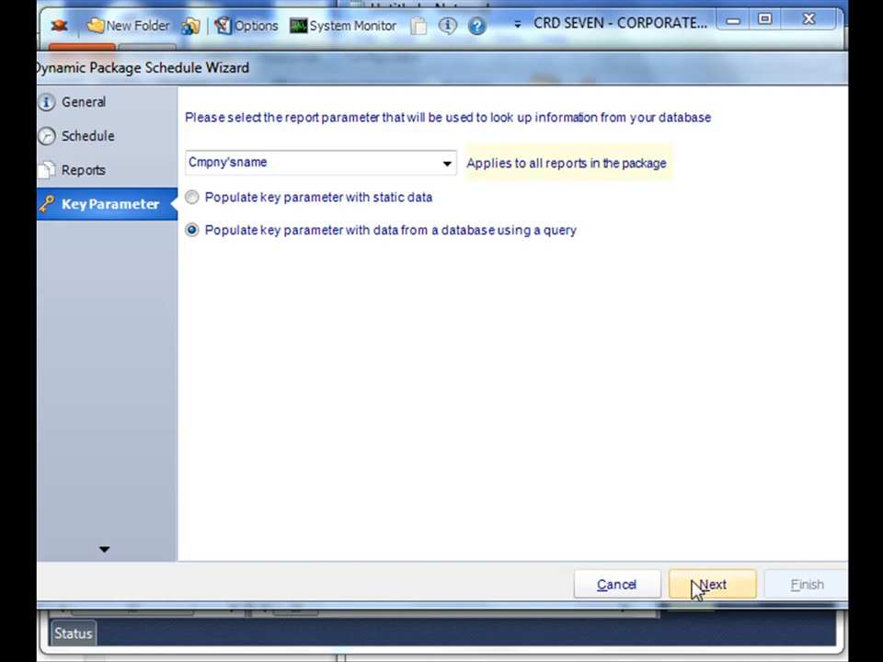
Link to Customers.CompanyName in DSN CRD Samples, using the Email column for addresses
click(711, 584)
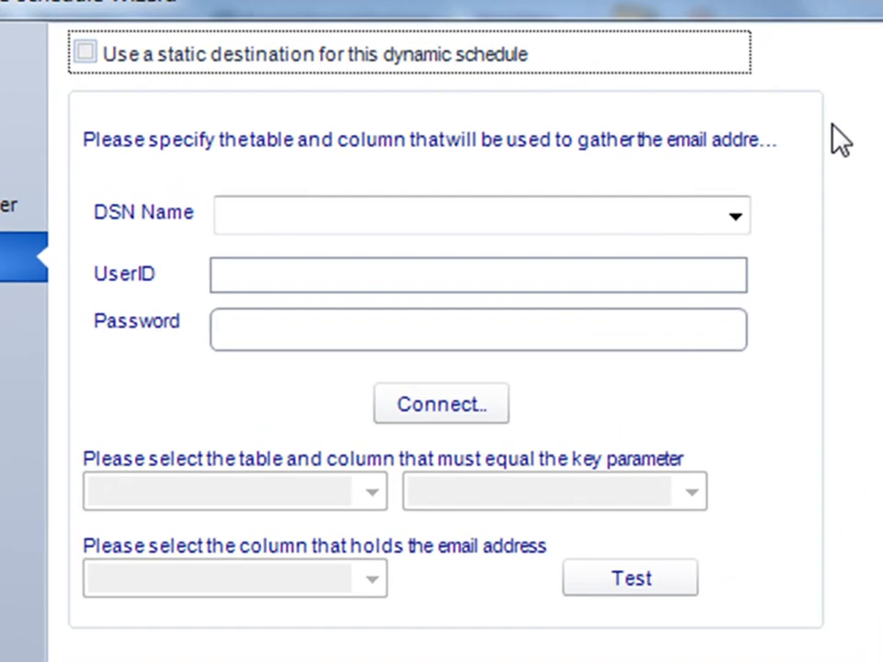
click(86, 52)
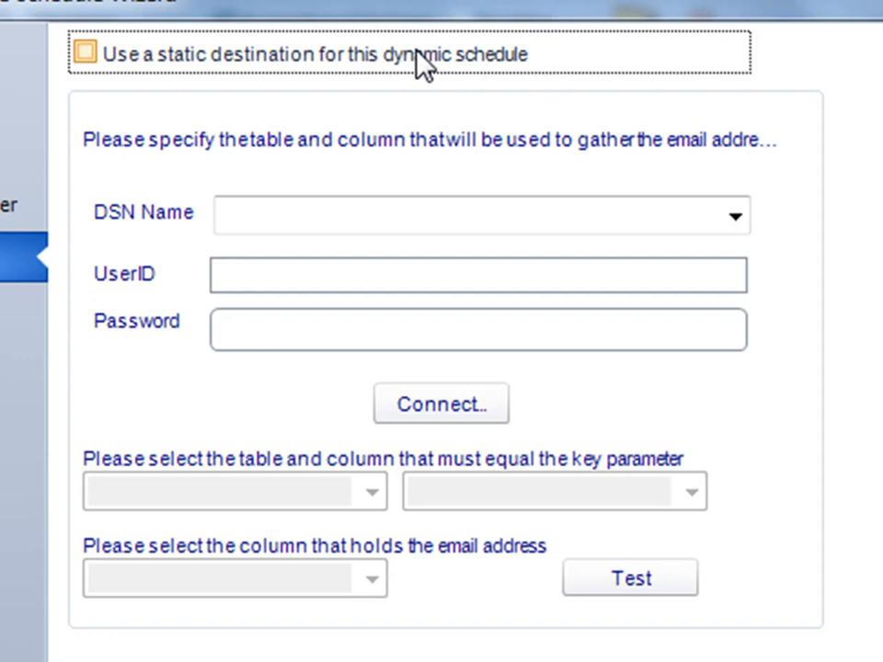
click(85, 52)
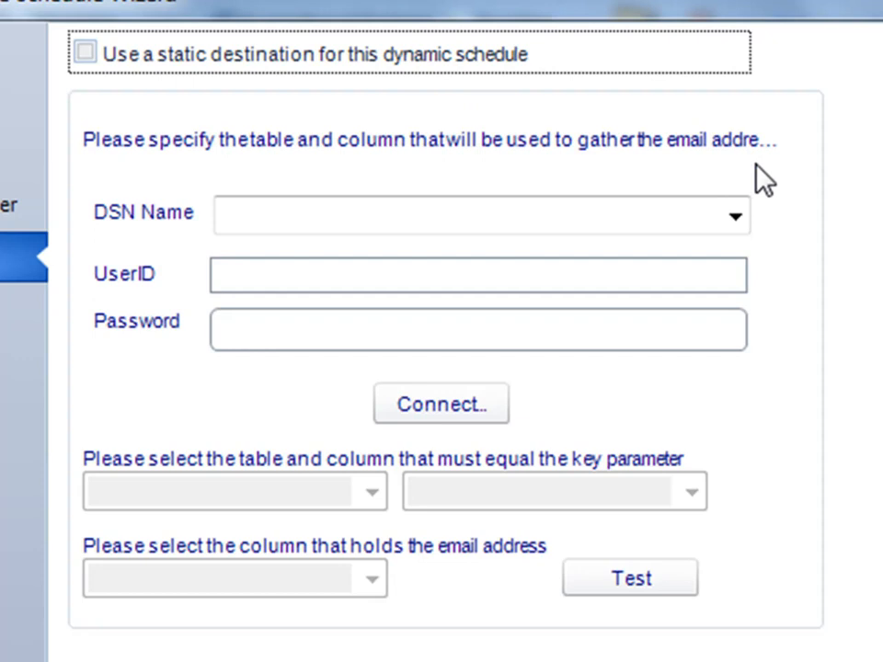
click(733, 215)
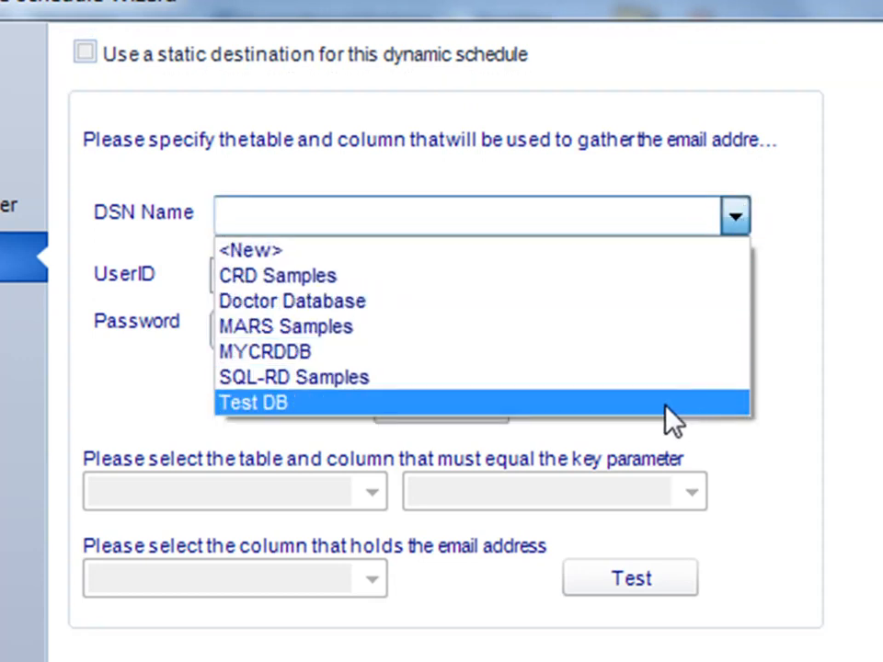
mouse_move(626, 300)
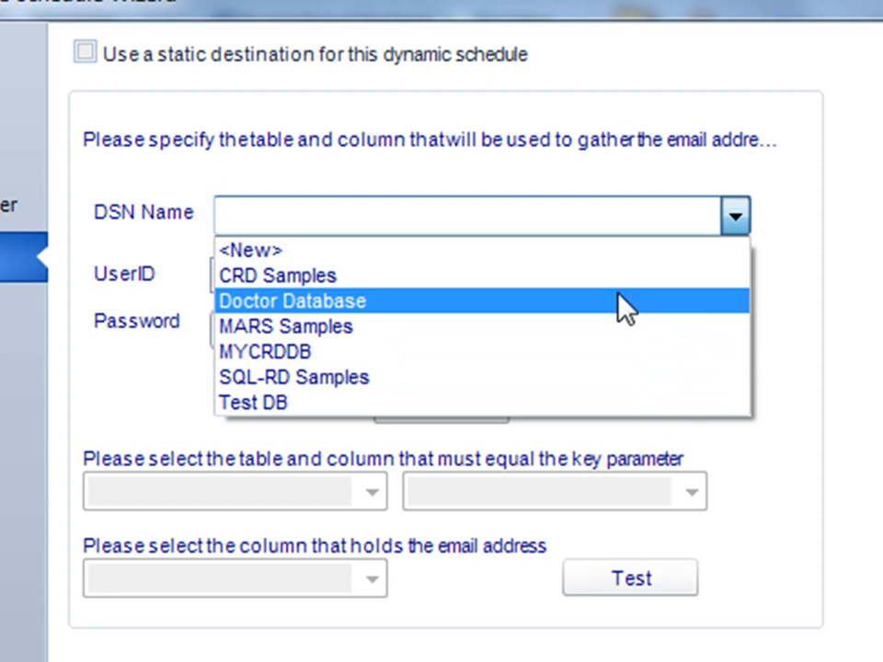
click(278, 275)
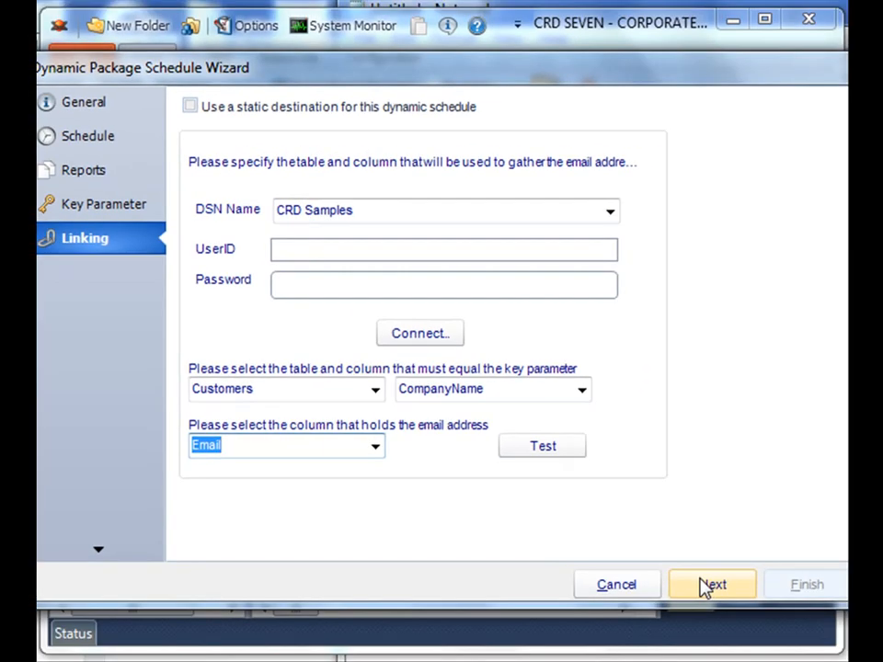
click(711, 583)
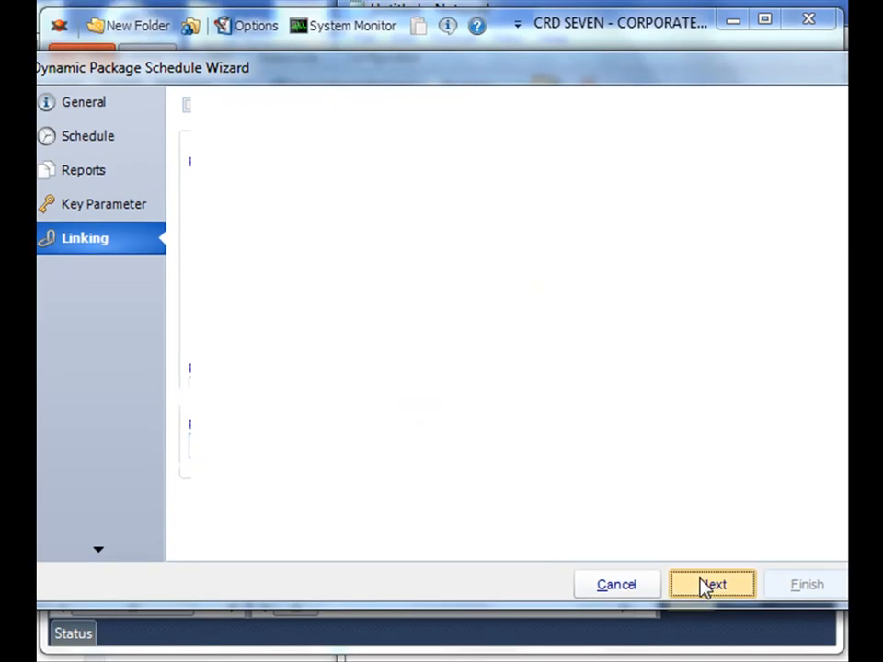
Add an Email destination with subject and greeting personalised by Customers.CompanyName
click(712, 584)
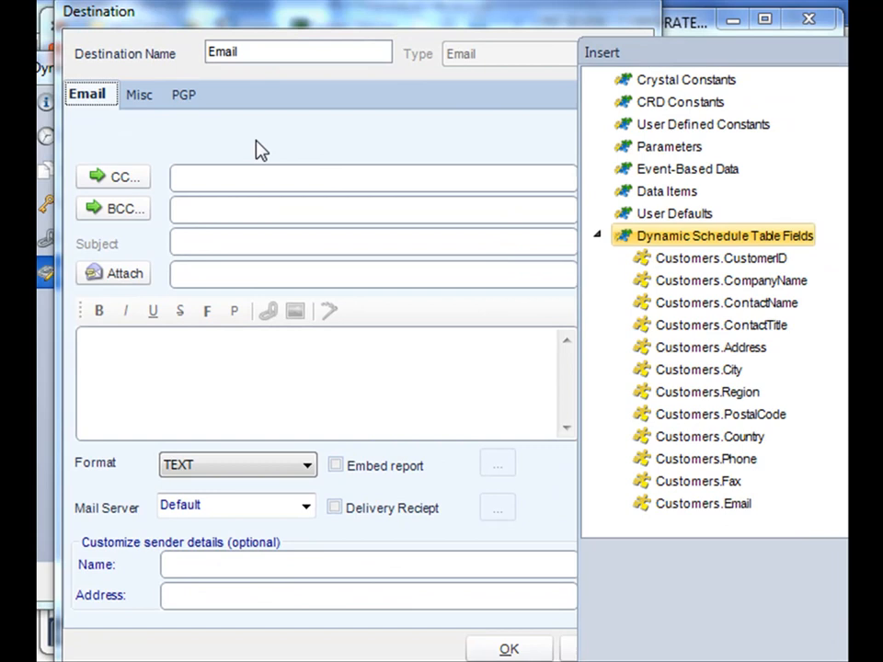
mouse_move(380, 146)
text(OrderReport Package for <[x]Customers.CompanyName>)
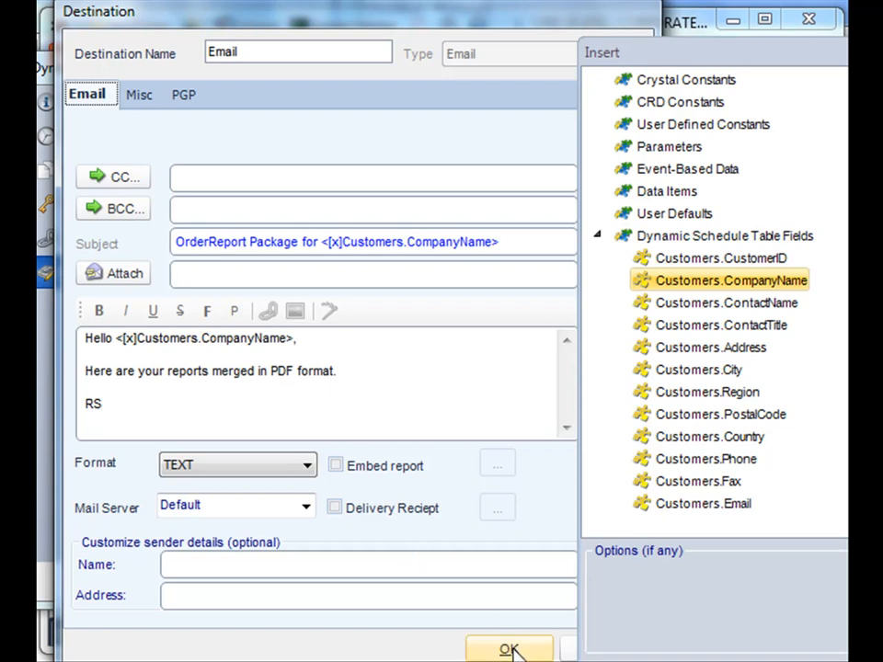
click(511, 648)
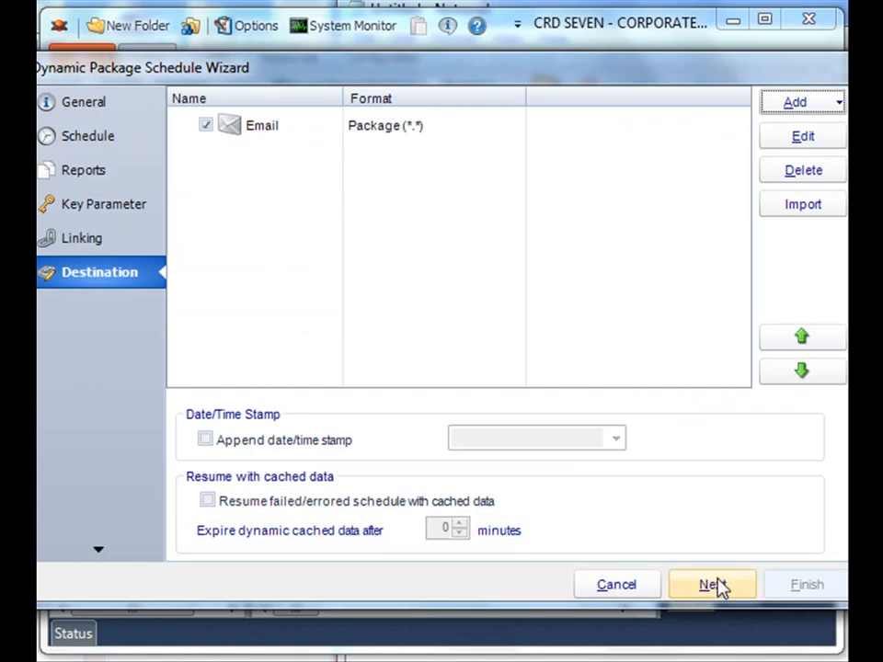
Skip past Exception Handling with default retry settings to the Tasks step
click(711, 583)
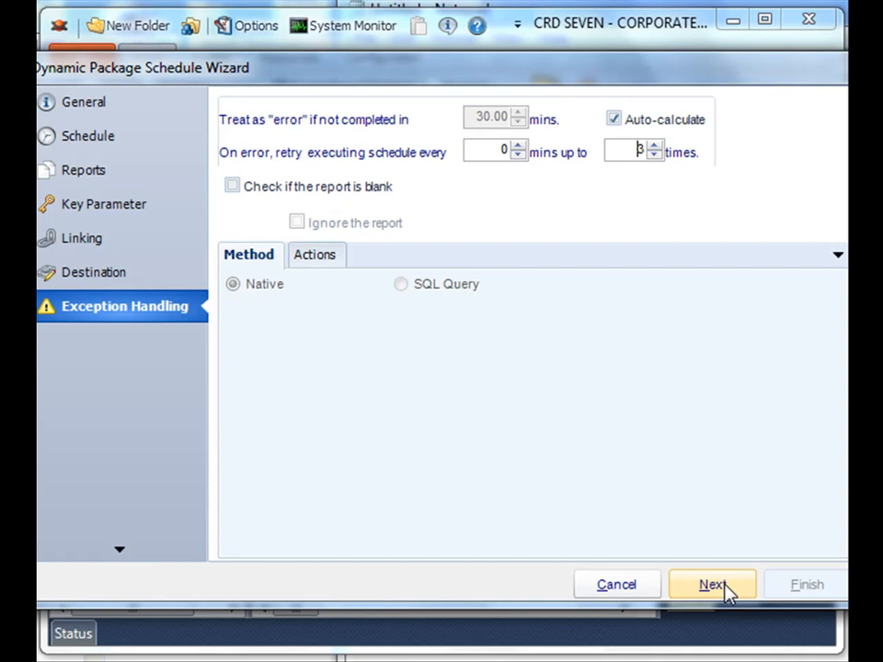
click(711, 583)
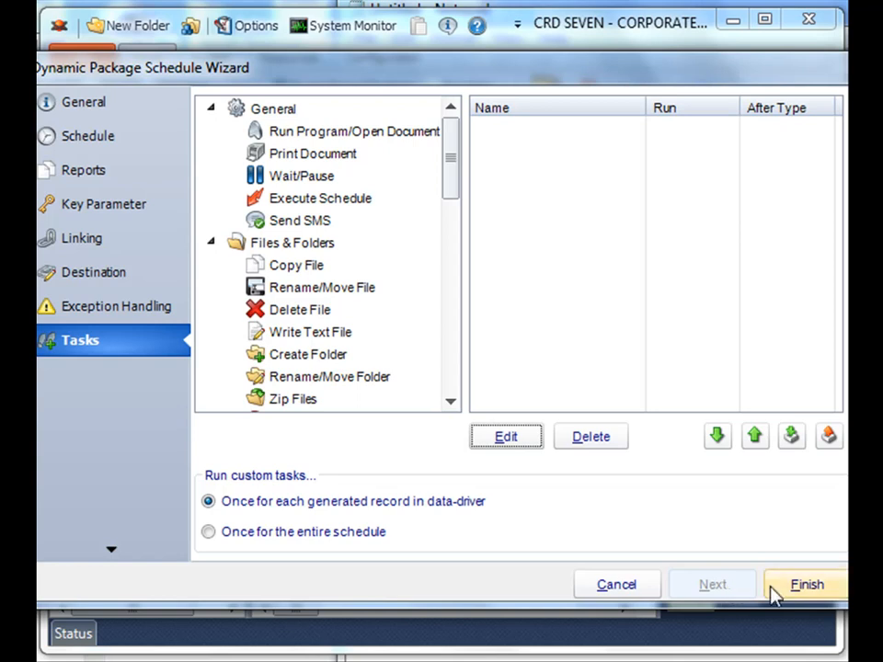
Finish the wizard, then select AdvancedDynamicPack and show its context menu
click(807, 584)
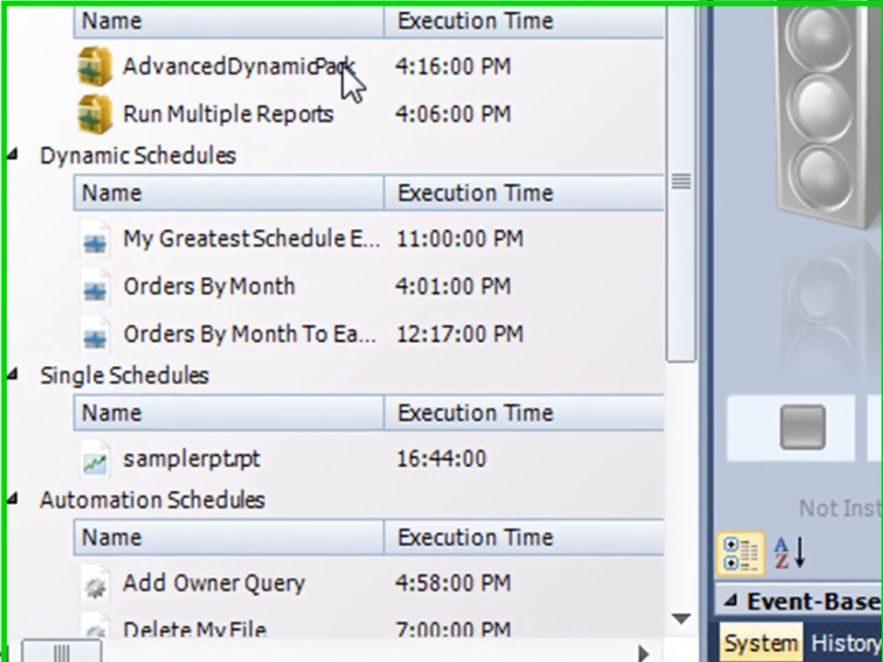
click(239, 66)
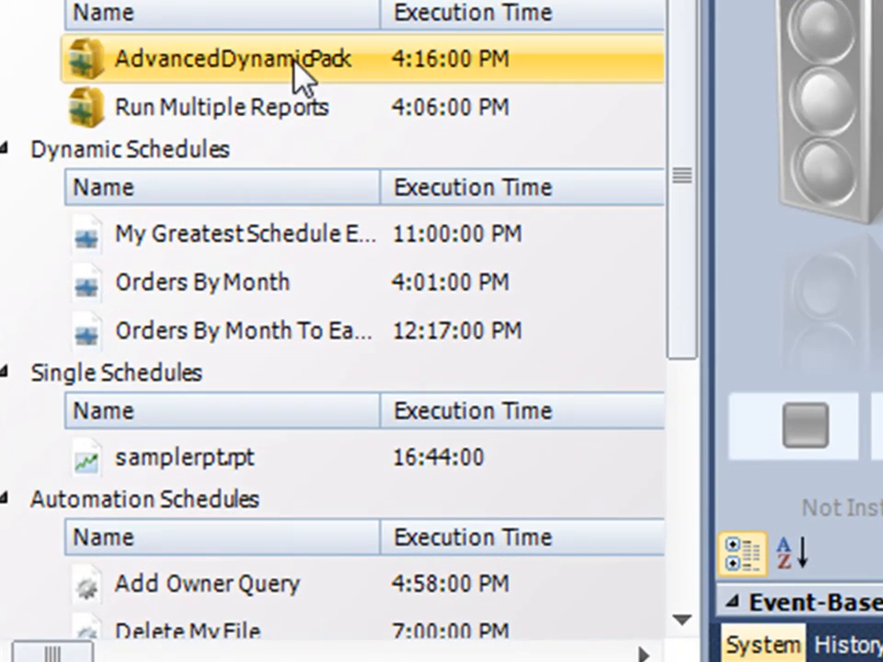
right_click(230, 59)
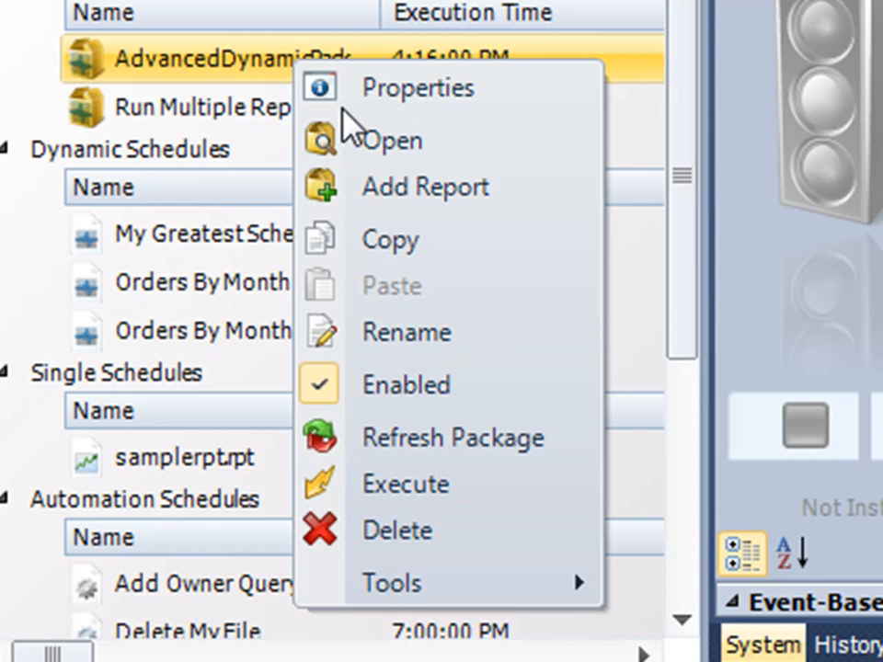
mouse_move(419, 87)
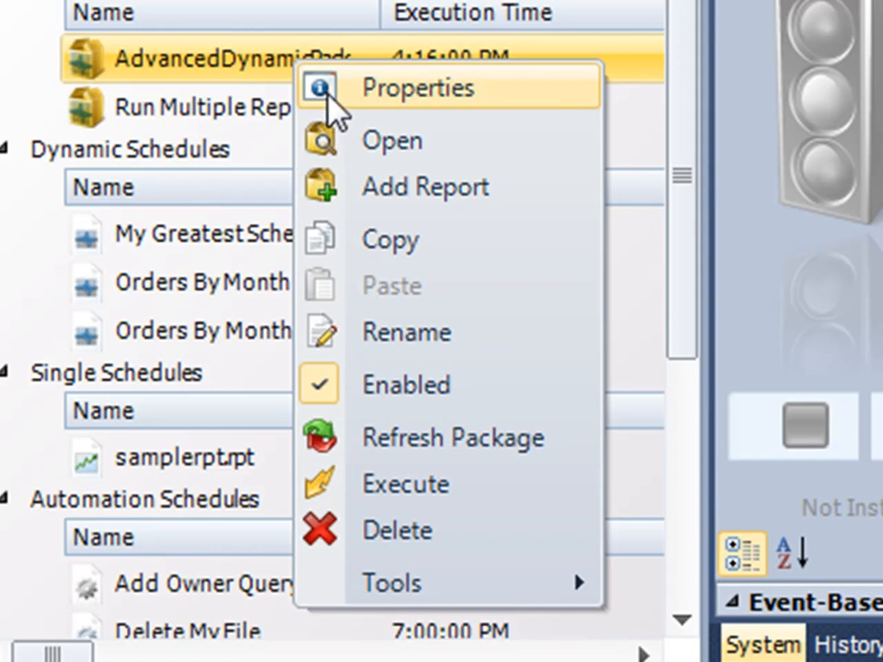